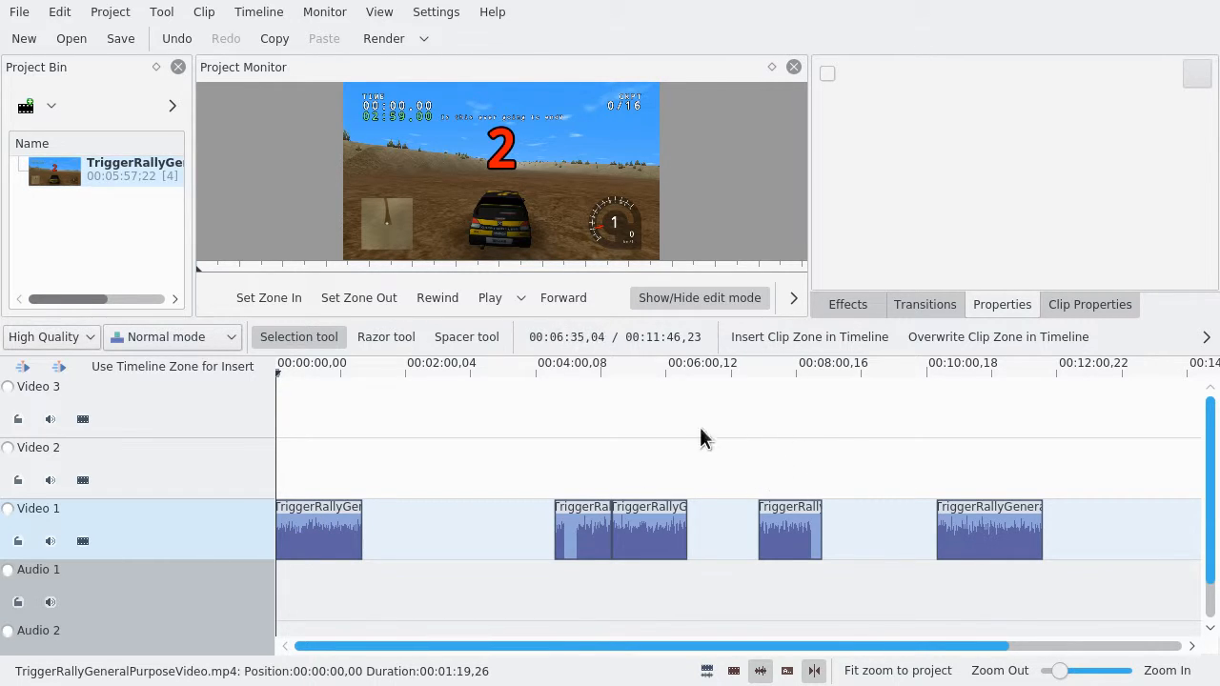
Step: Razor-cut the first TriggerRally clip at several points near the timeline start
left_click(385, 337)
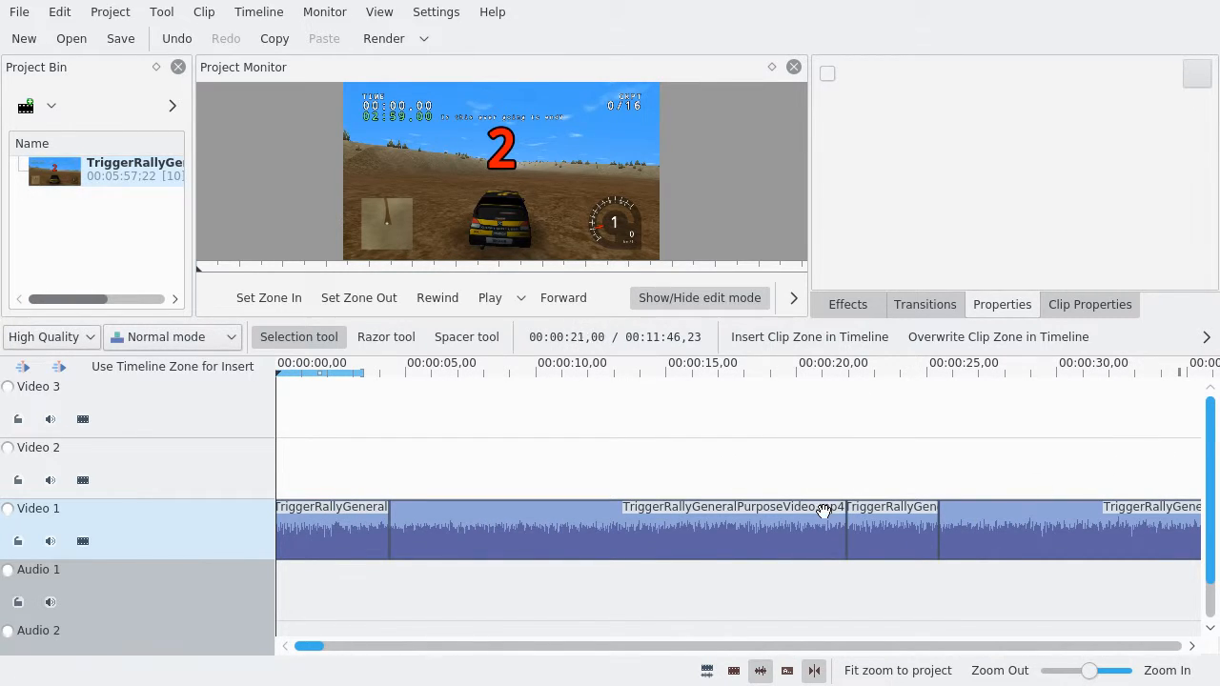
left_click(489, 297)
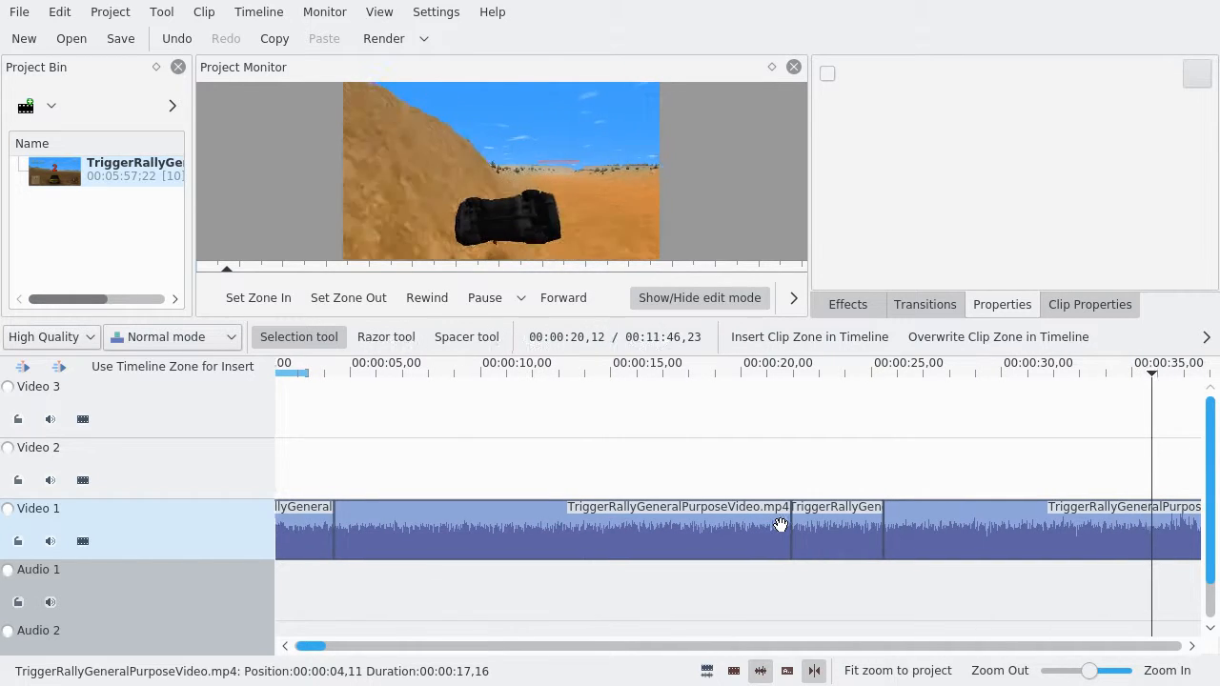
left_click(435, 12)
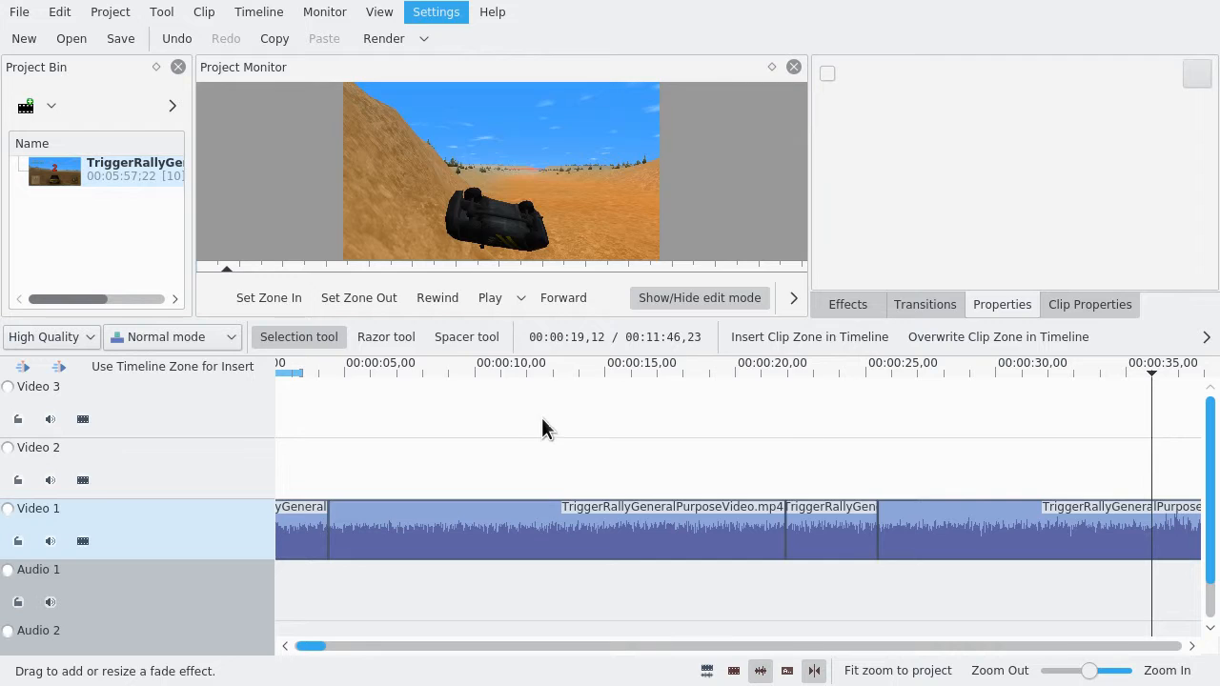
Step: Uncheck 'Autoscroll while playing' in Configure Kdenlive's Timeline page and confirm with OK
left_click(435, 11)
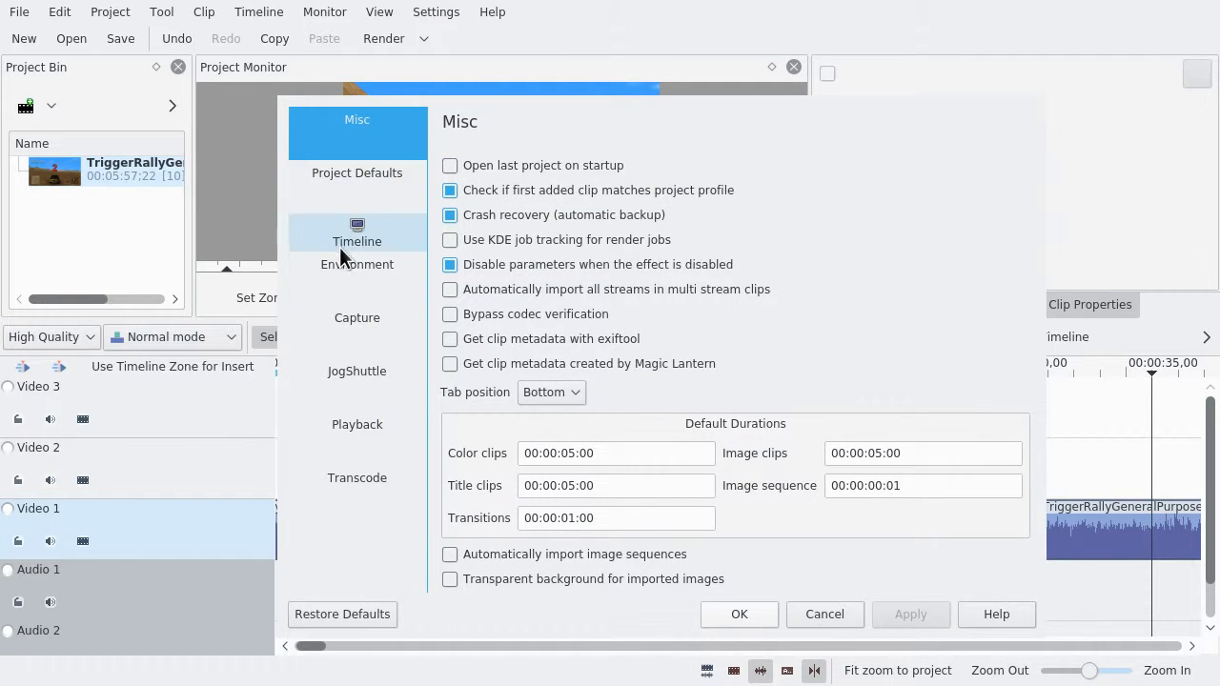
left_click(357, 240)
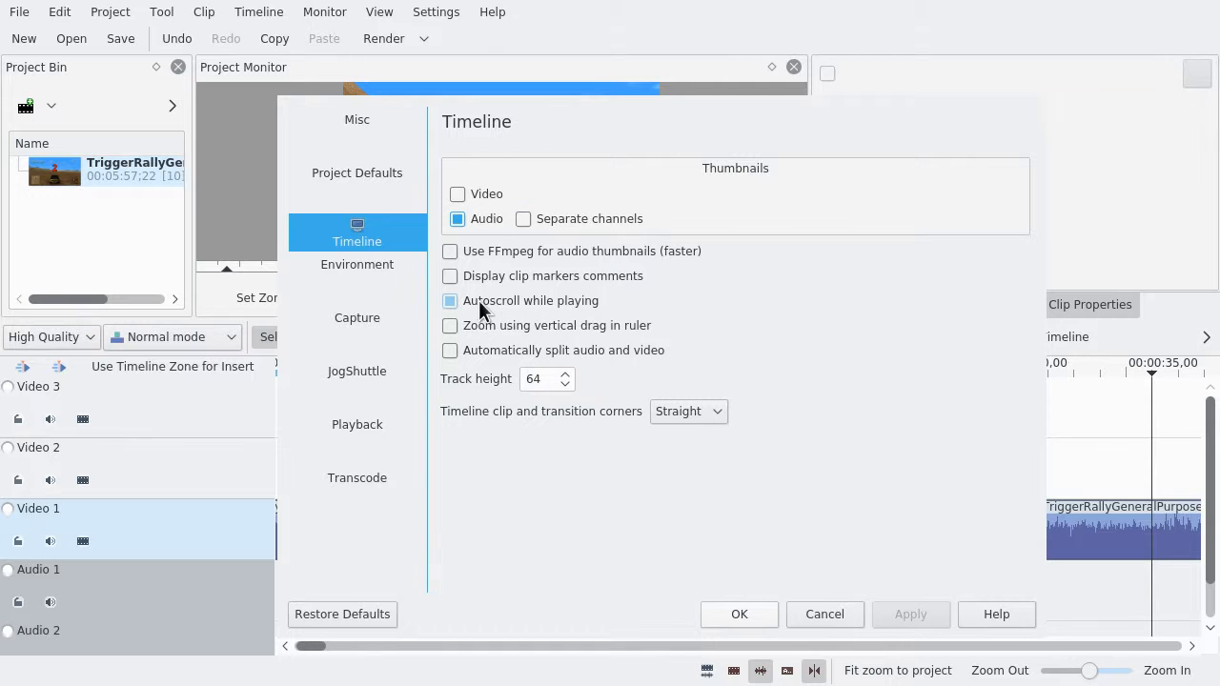
left_click(449, 300)
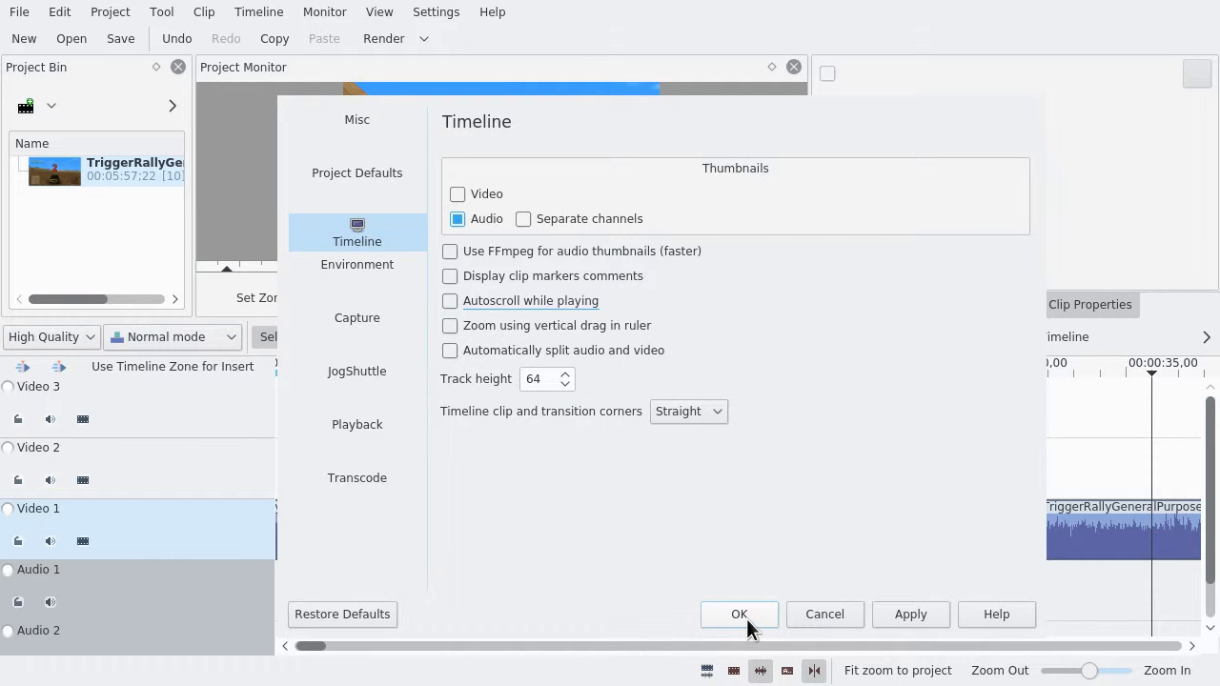
left_click(738, 614)
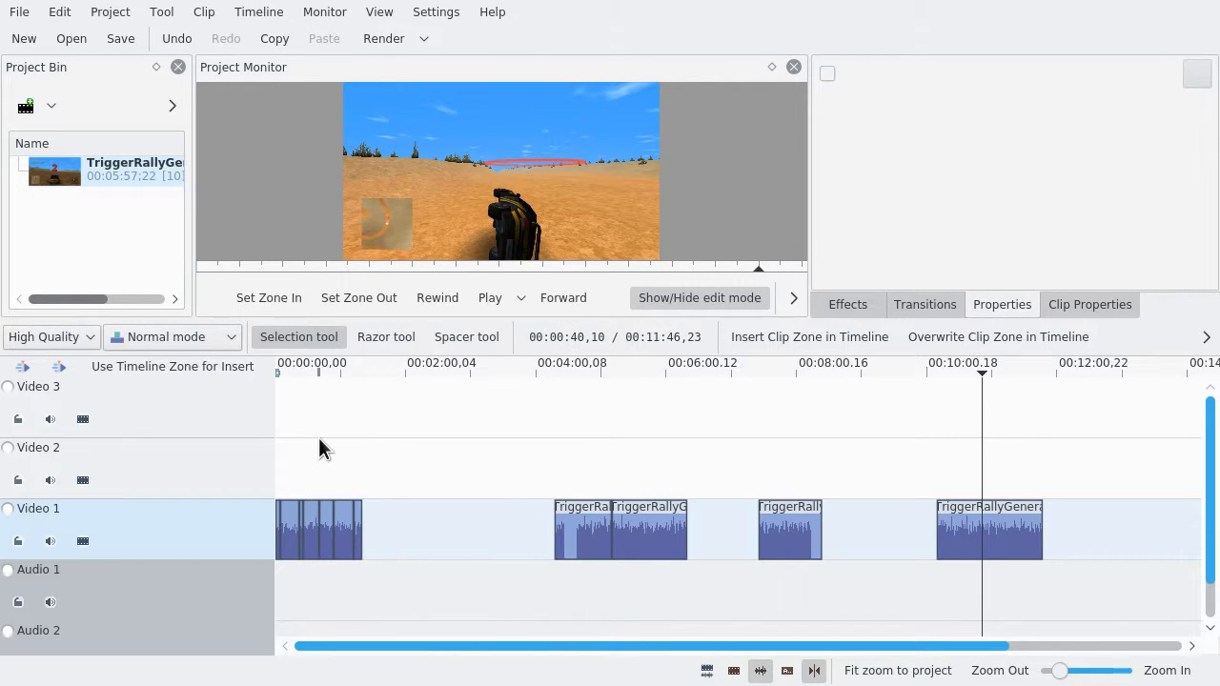
left_click(319, 372)
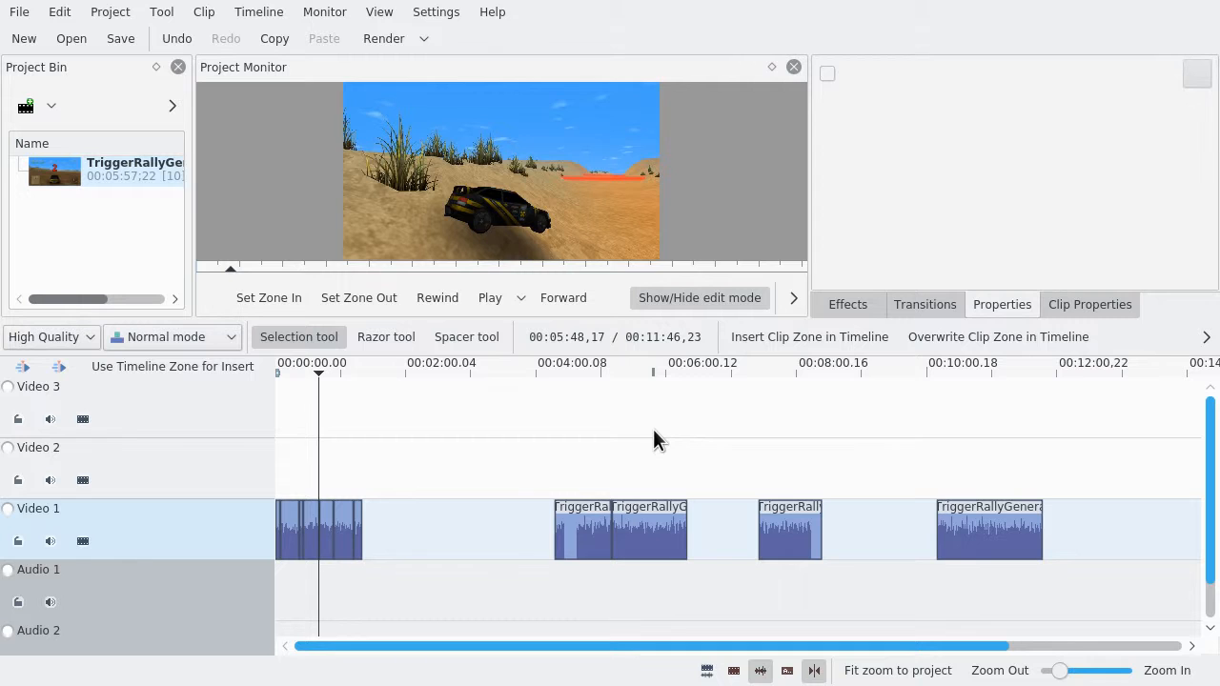